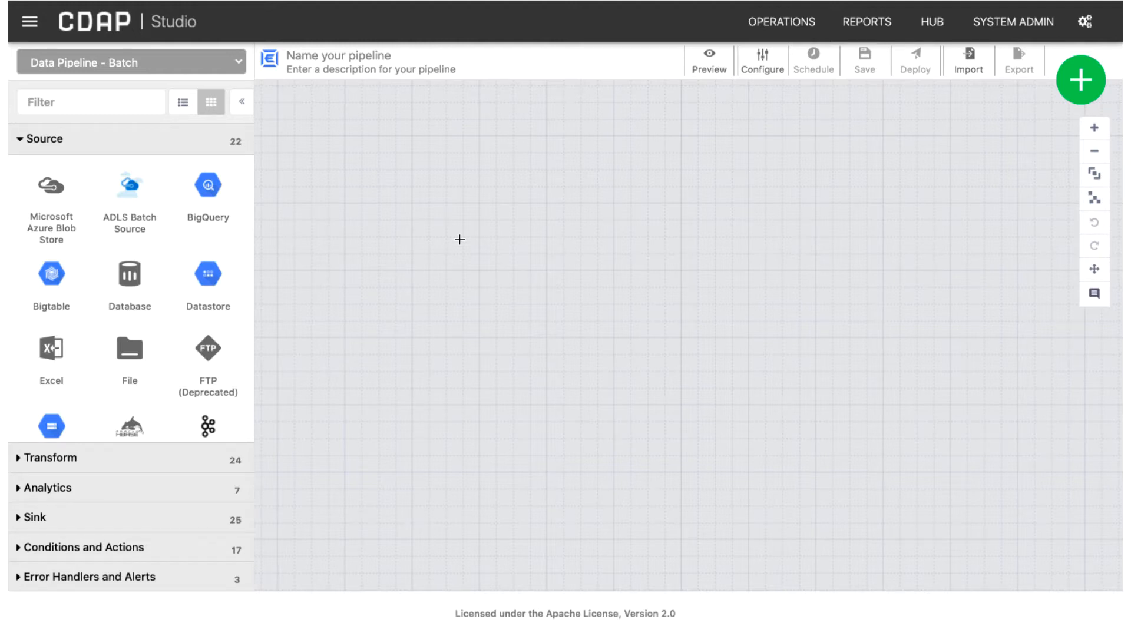
mouse_move(625, 280)
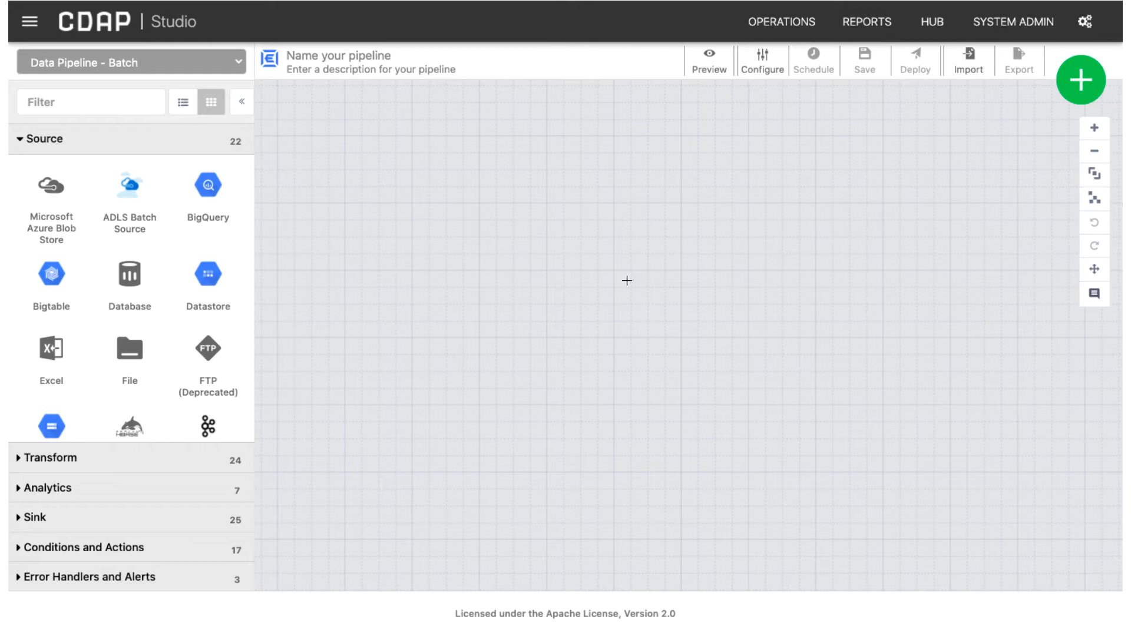
From the Hub, search 'tera' and view the Teradata Plugins details
click(930, 21)
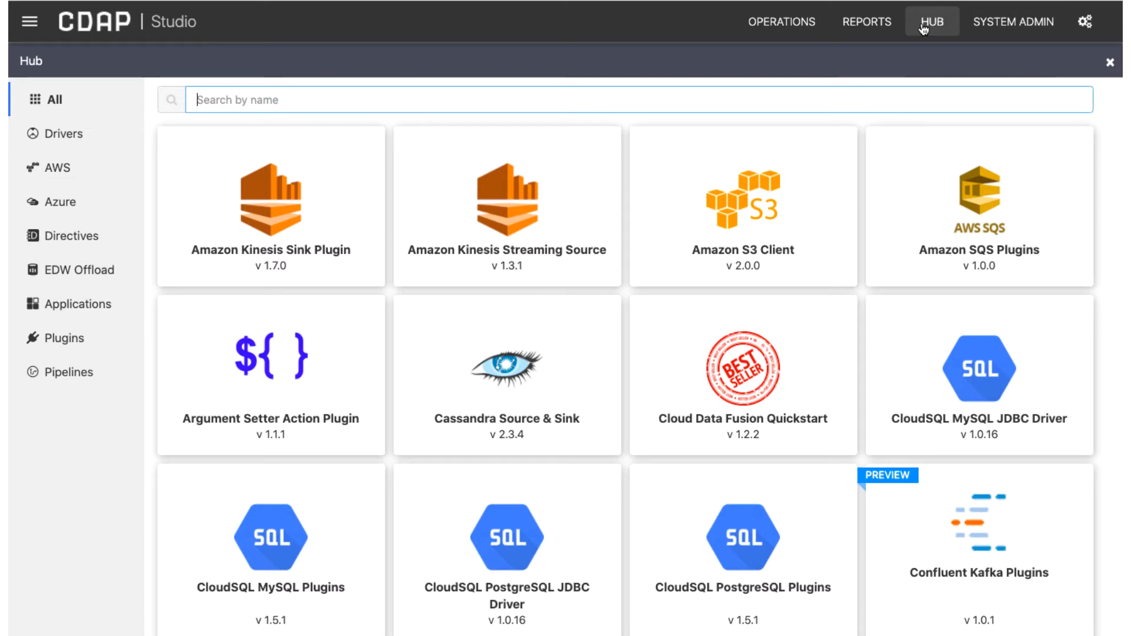
mouse_move(570, 537)
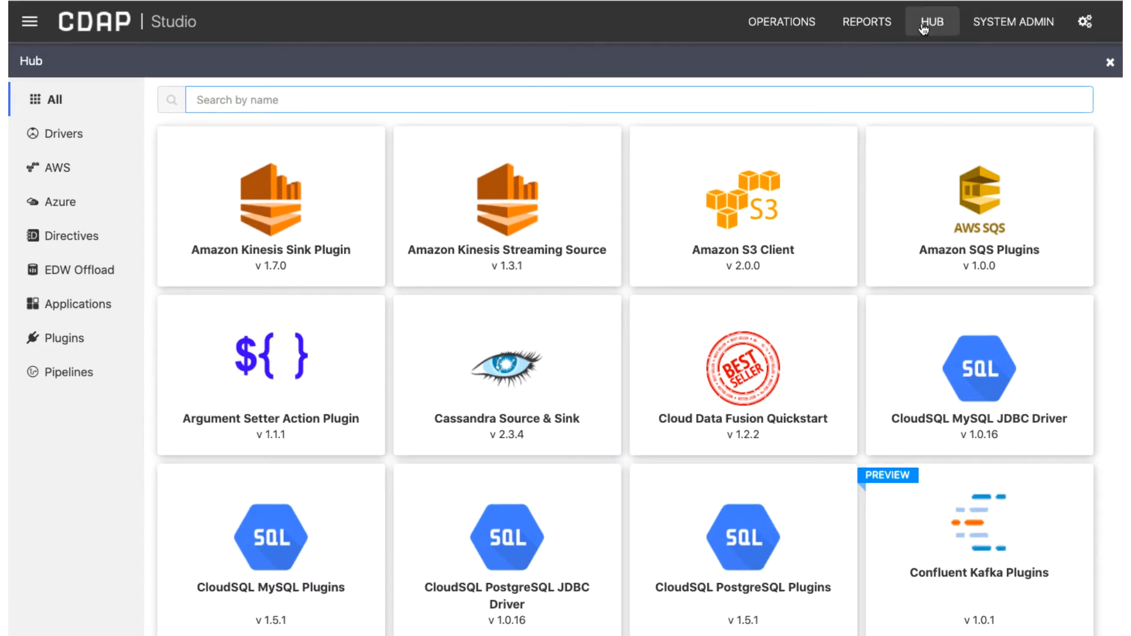
text(te)
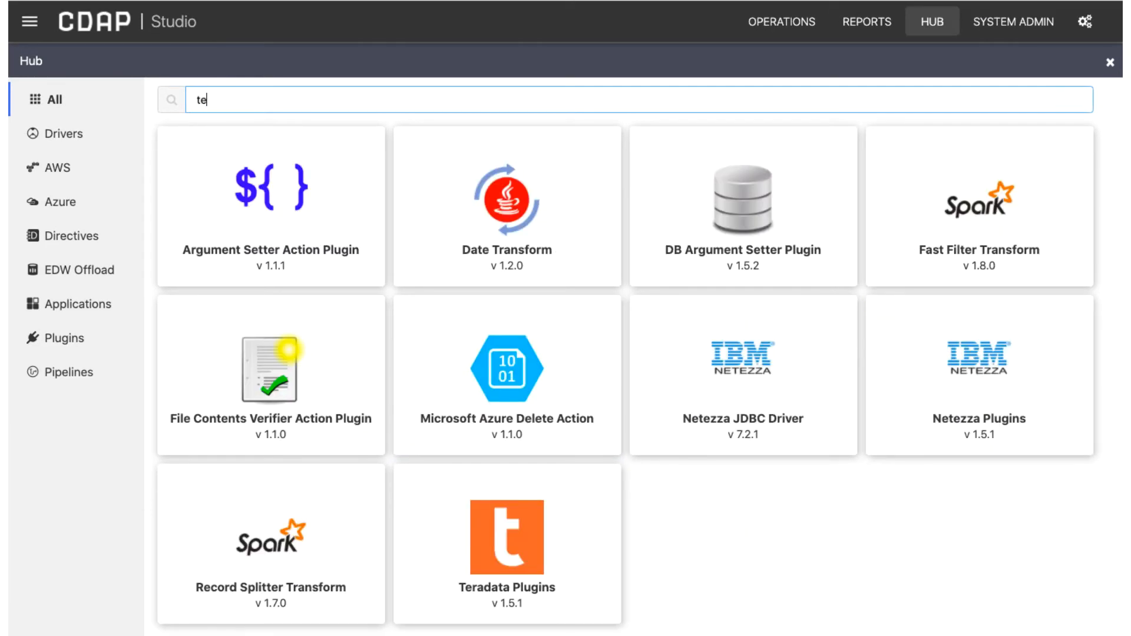
text(r)
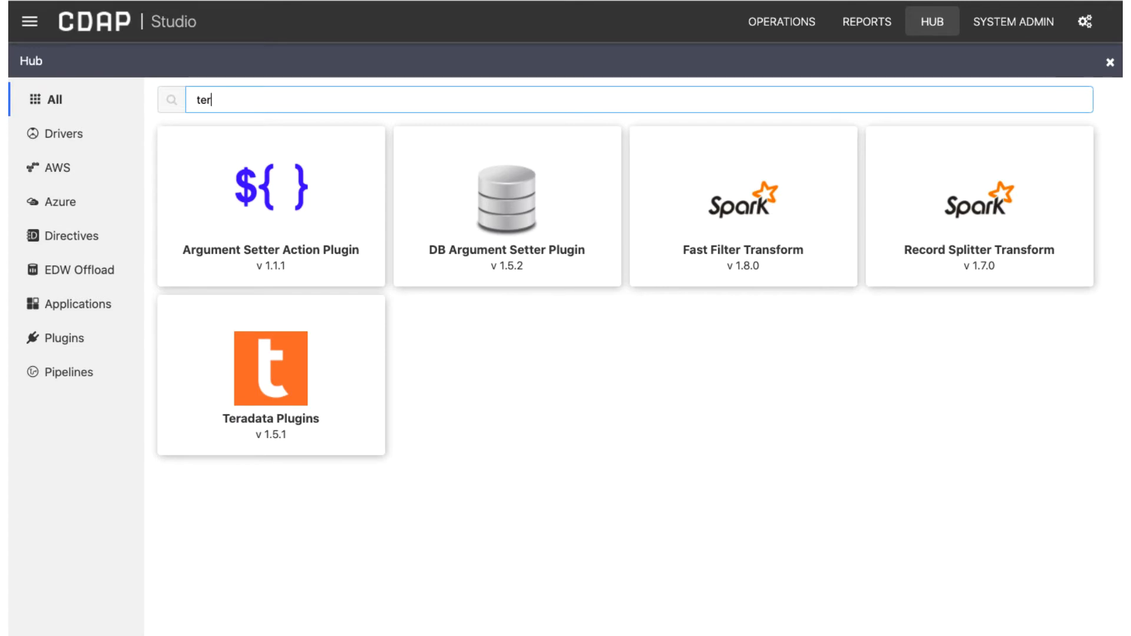
text(a)
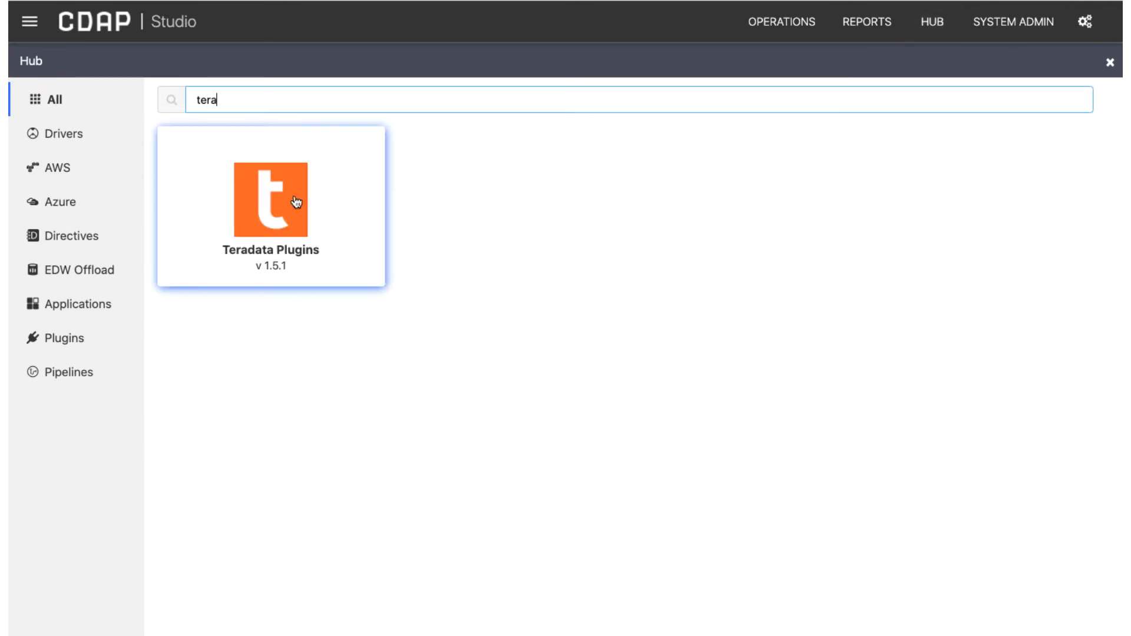
click(272, 201)
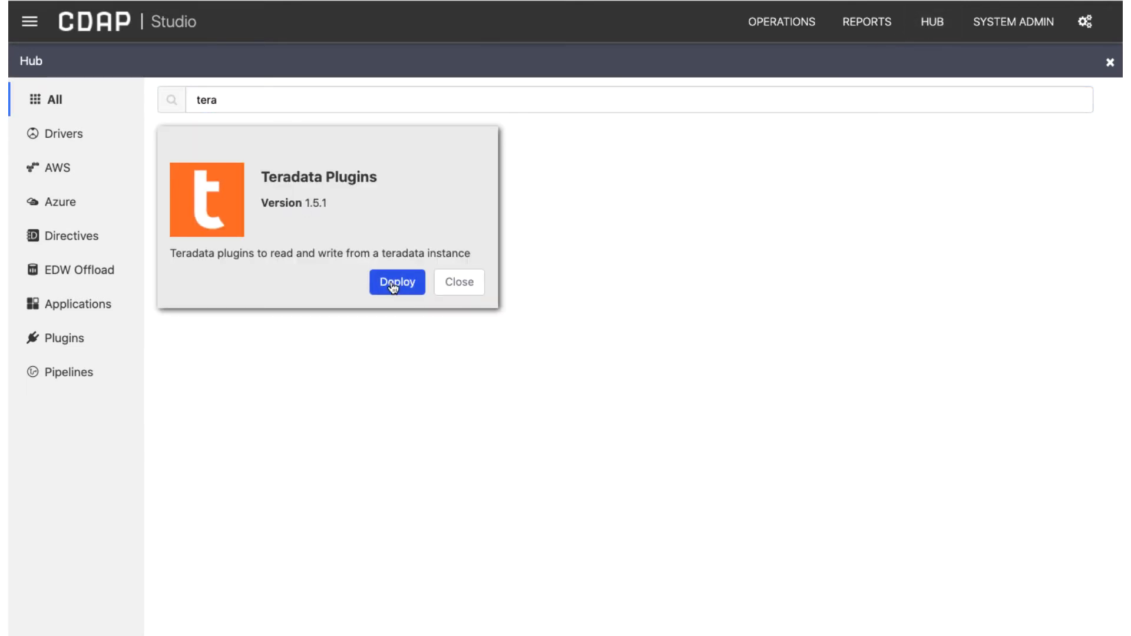
Deploy the Teradata Plugins, finish, and create a new pipeline from them
click(396, 282)
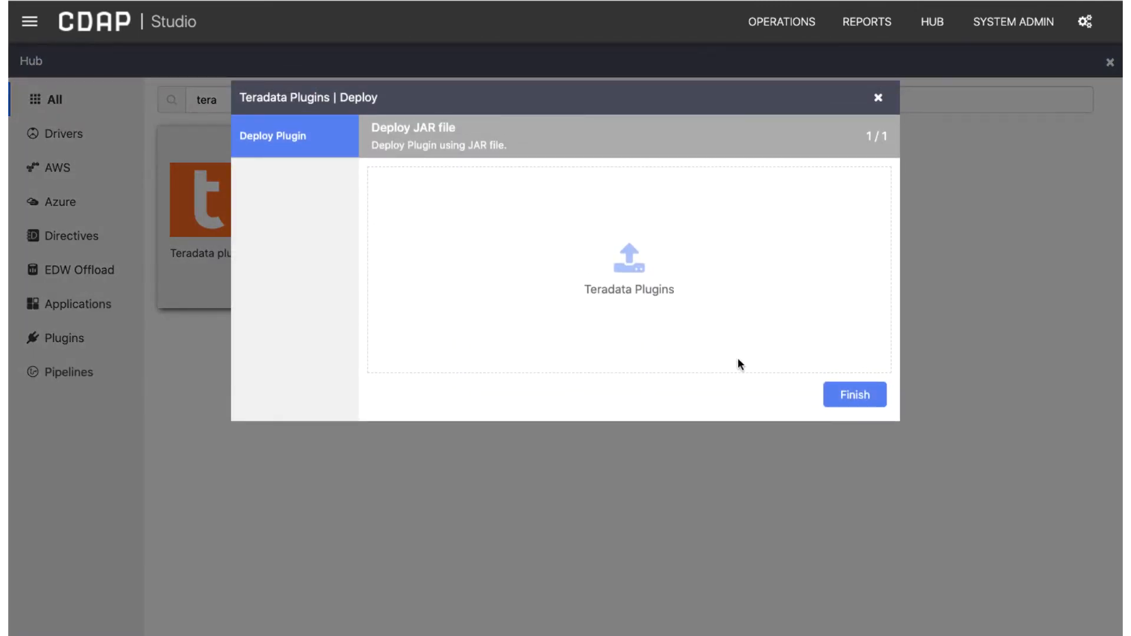
click(854, 394)
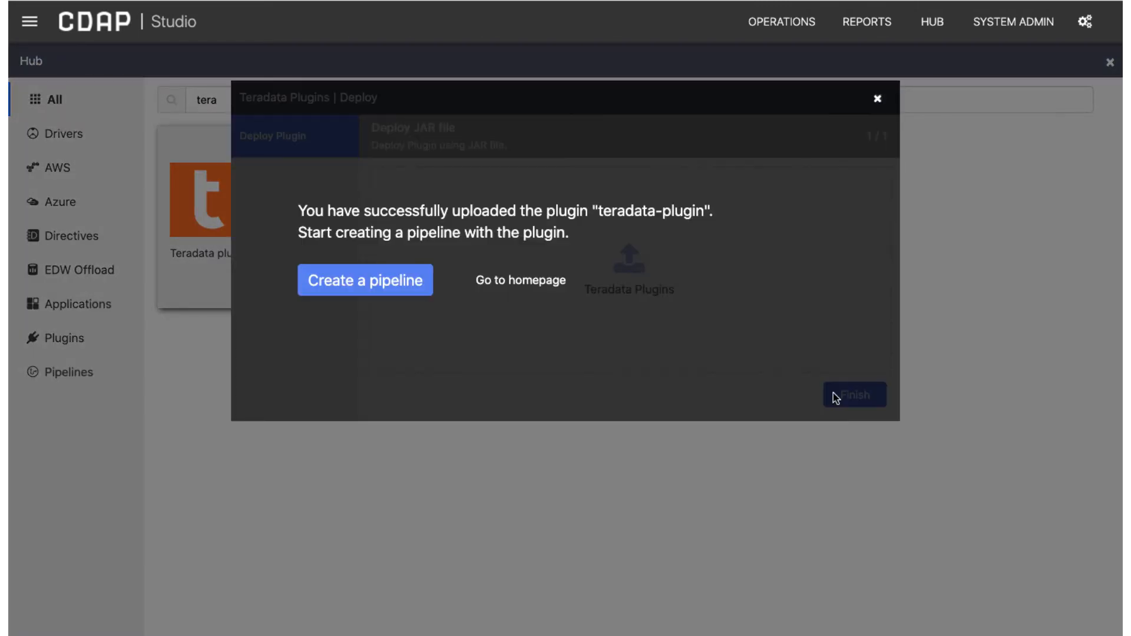
click(364, 281)
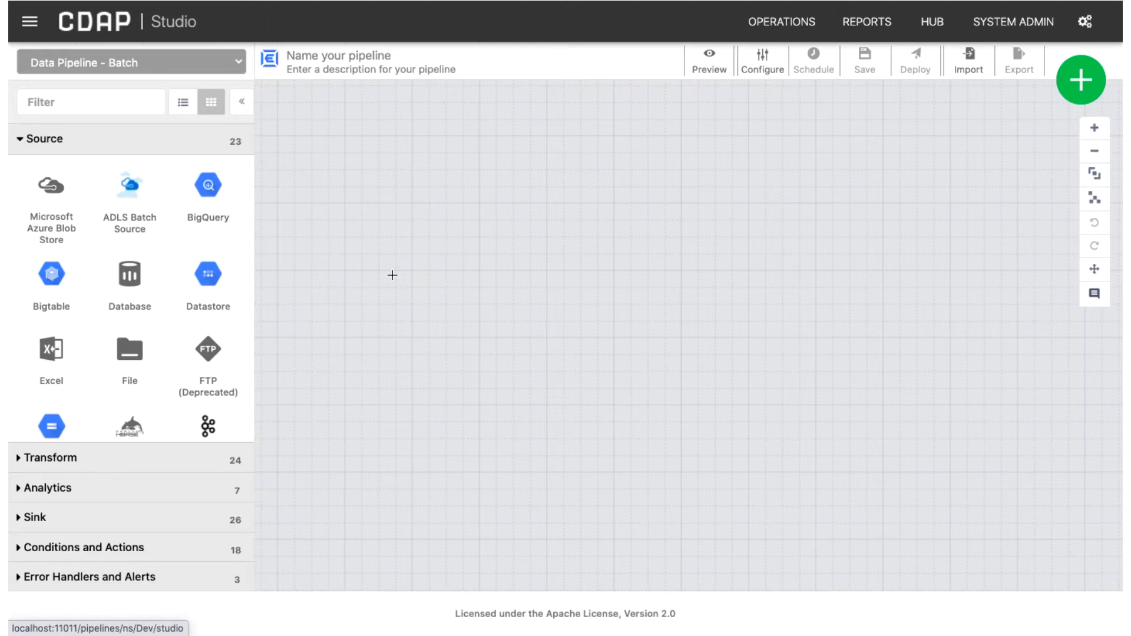
Scroll the Source palette until the Teradata source appears (23 sources)
scroll(down, 3)
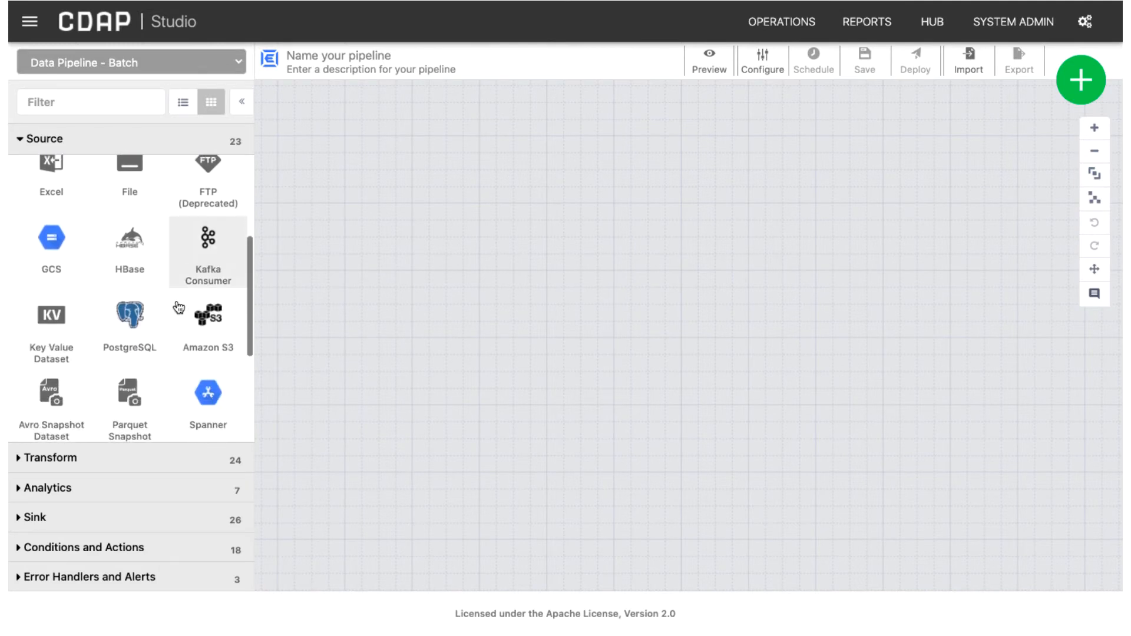
scroll(down, 3)
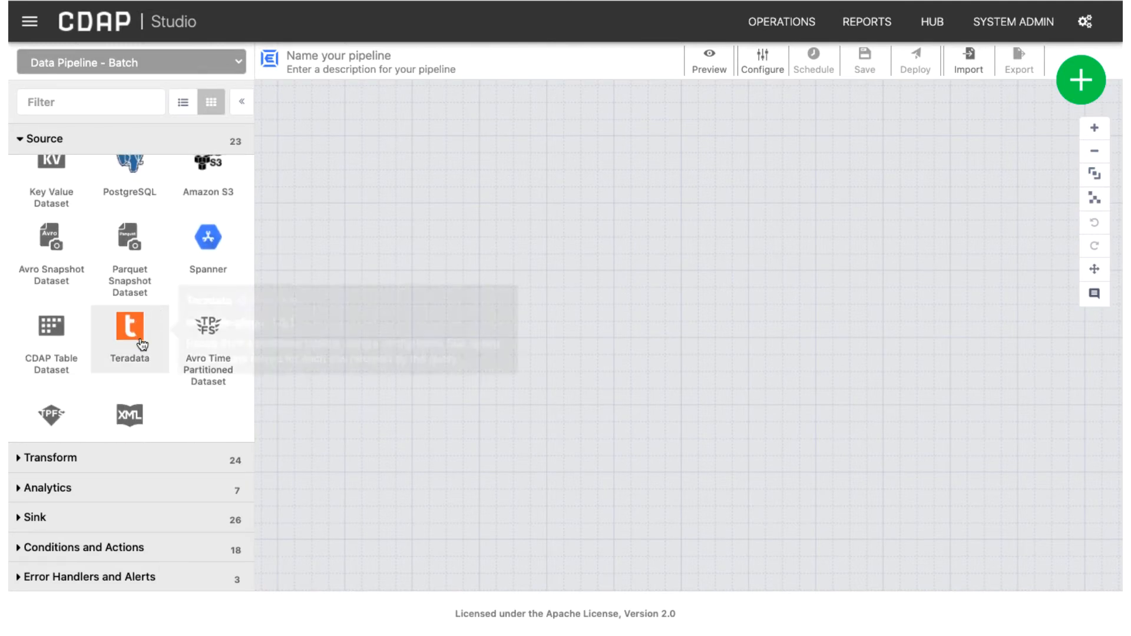
mouse_move(129, 333)
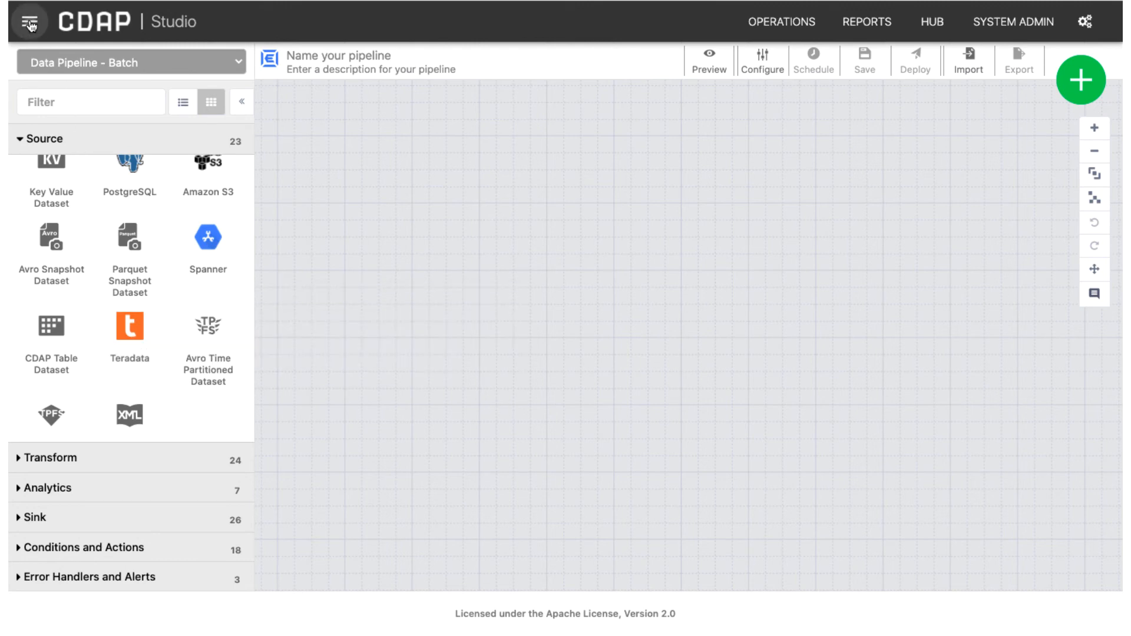
Switch namespace via the main menu and reopen Studio, showing 22 sources without Teradata
click(28, 21)
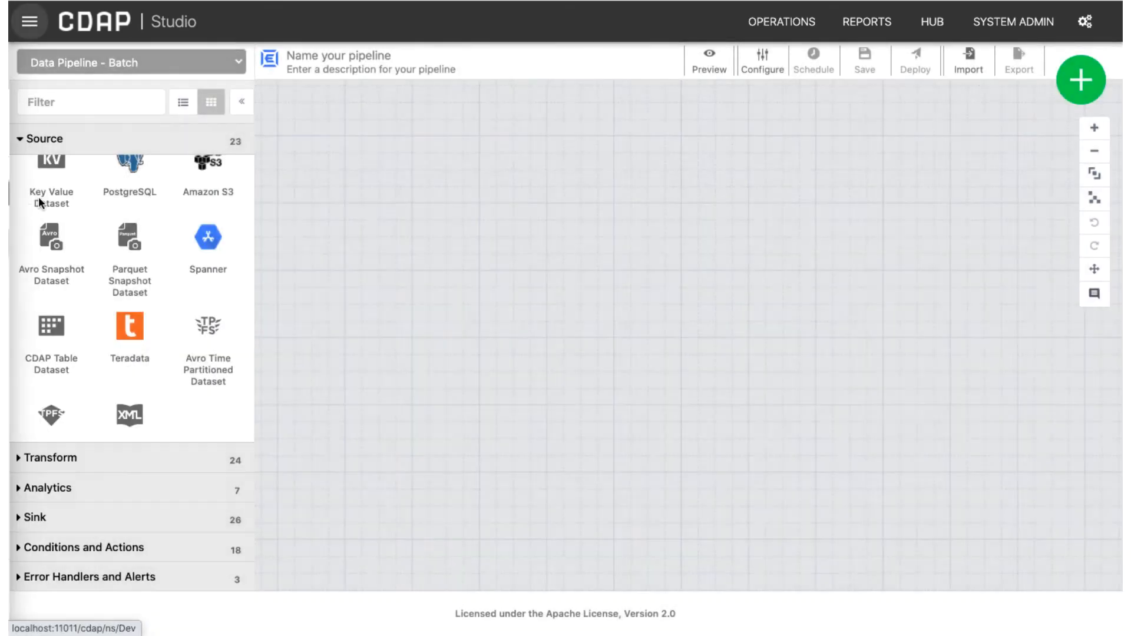
click(91, 20)
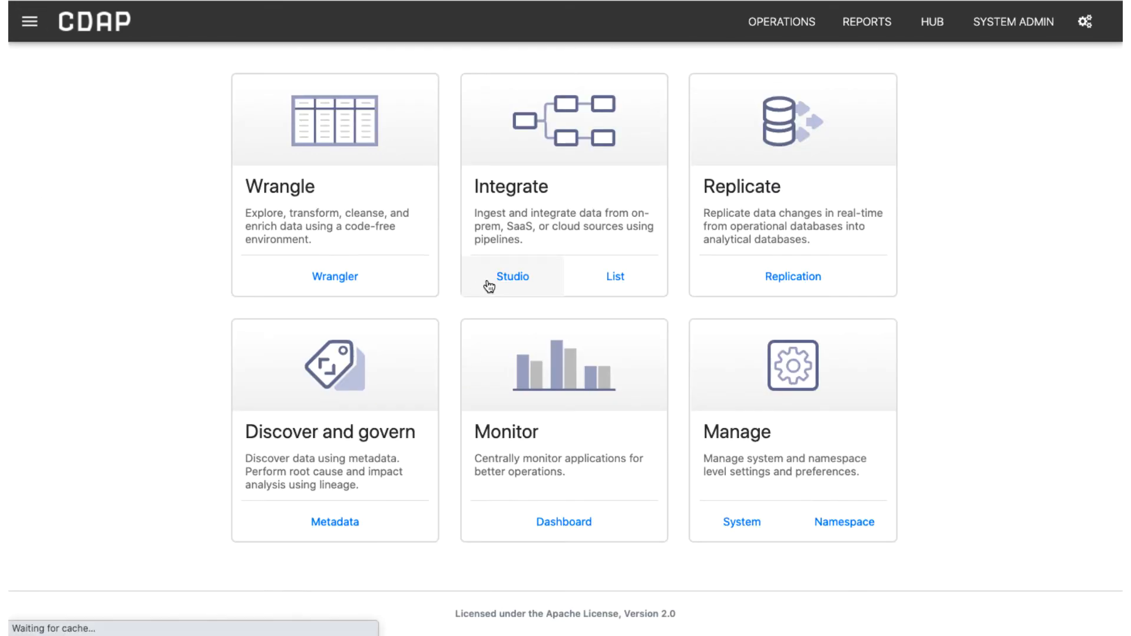
click(512, 276)
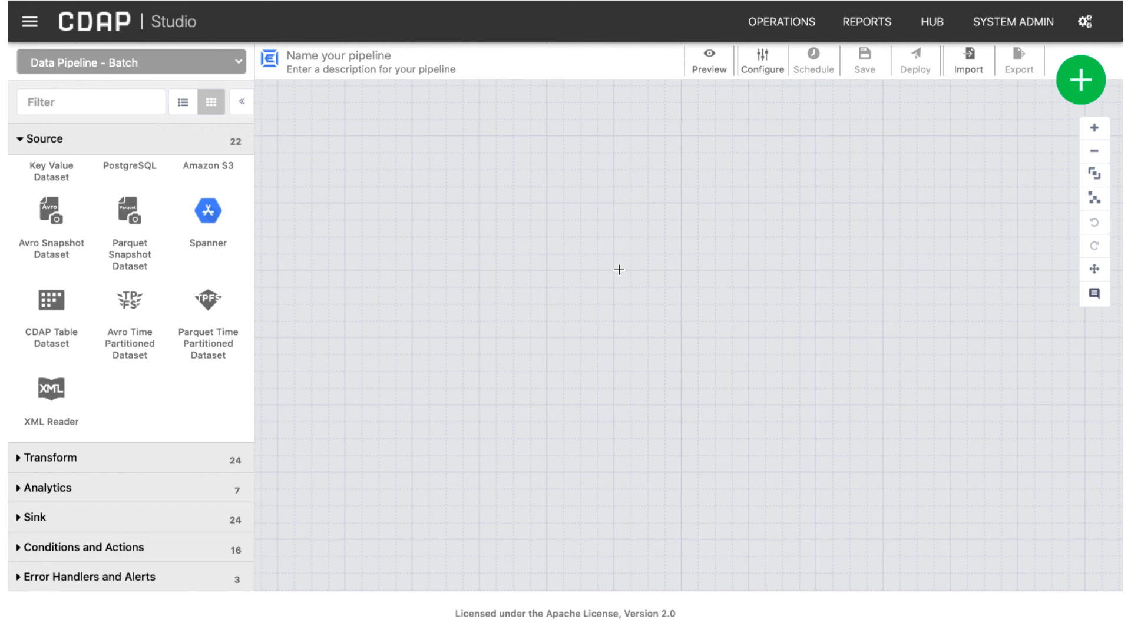